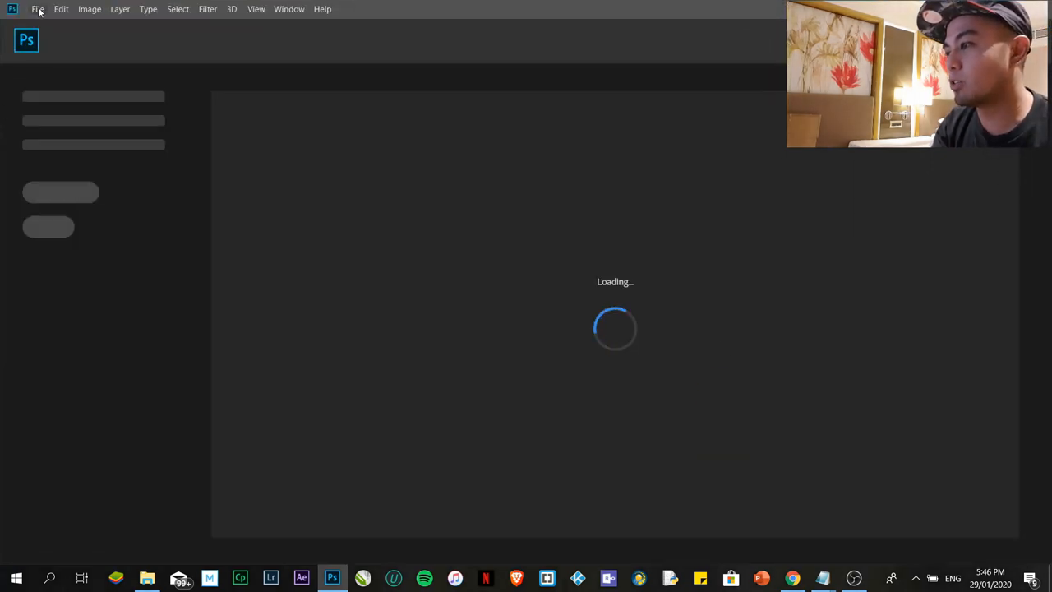
Step: Browse the File and Help menus and show the About Photoshop version info
click(38, 10)
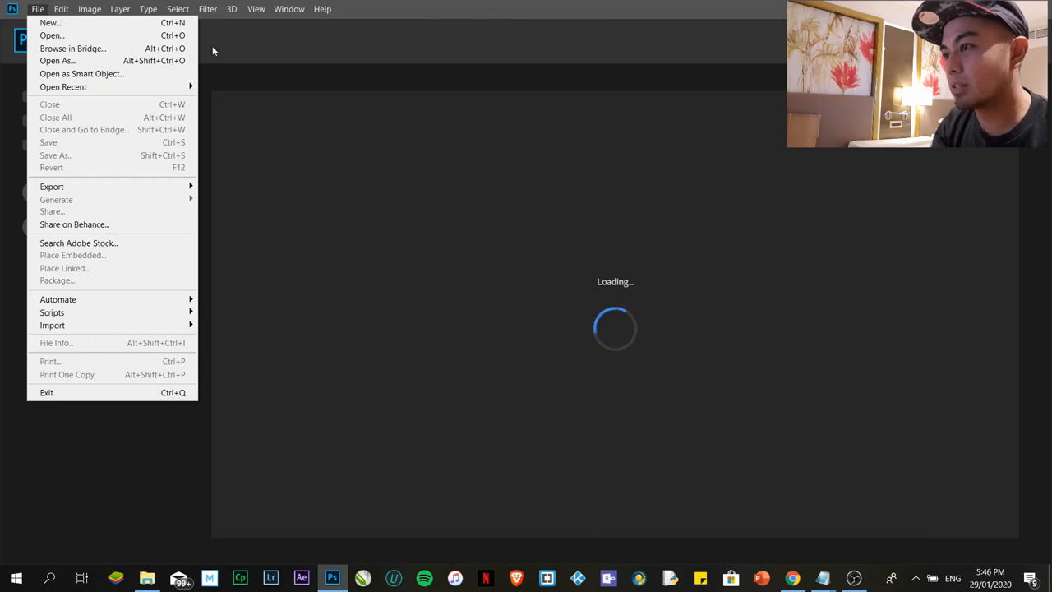
click(323, 9)
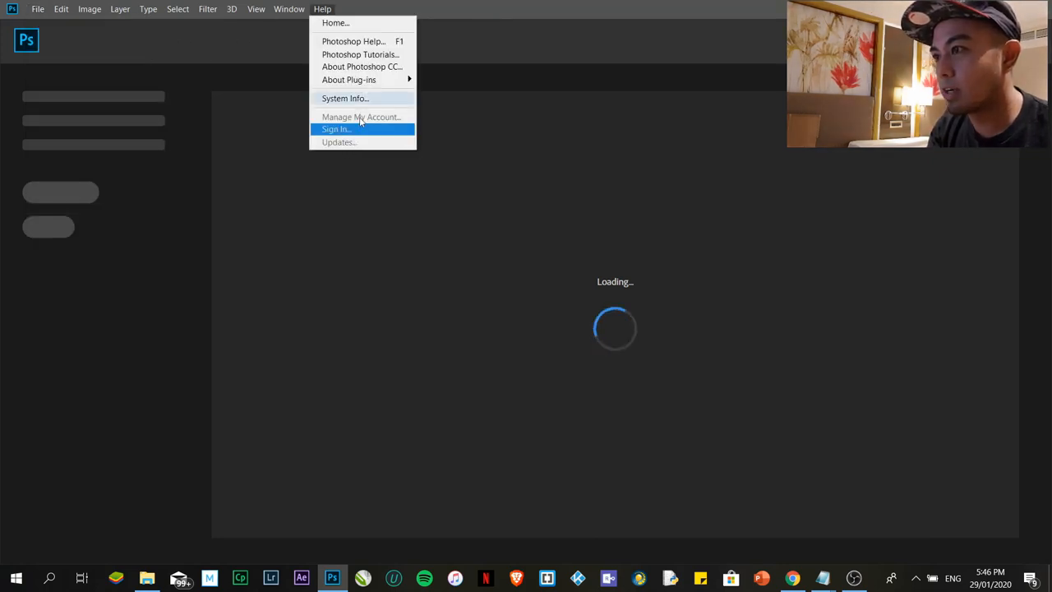
mouse_move(360, 65)
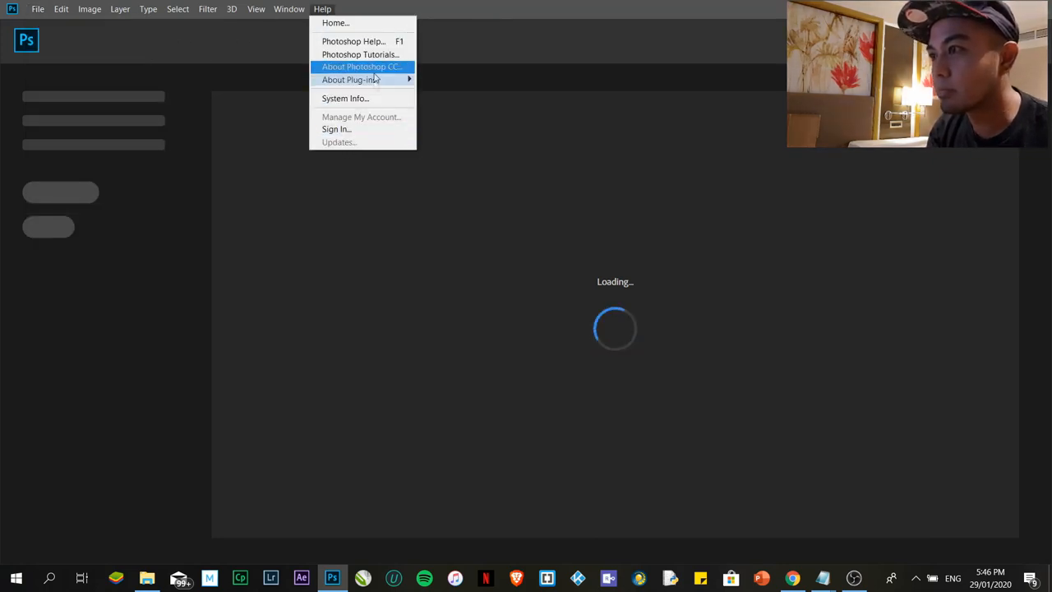
mouse_move(353, 42)
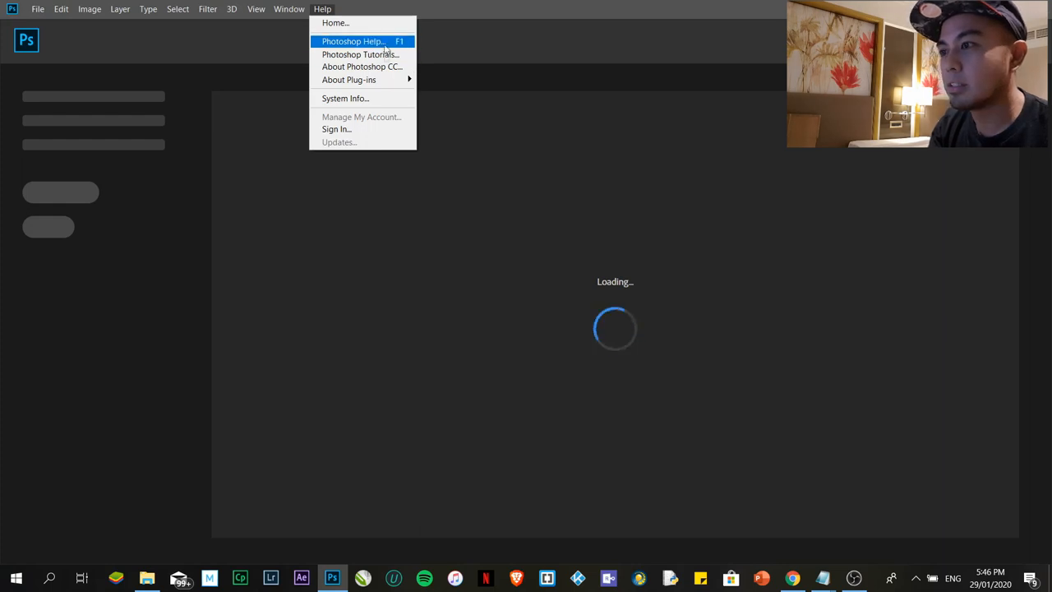
click(361, 66)
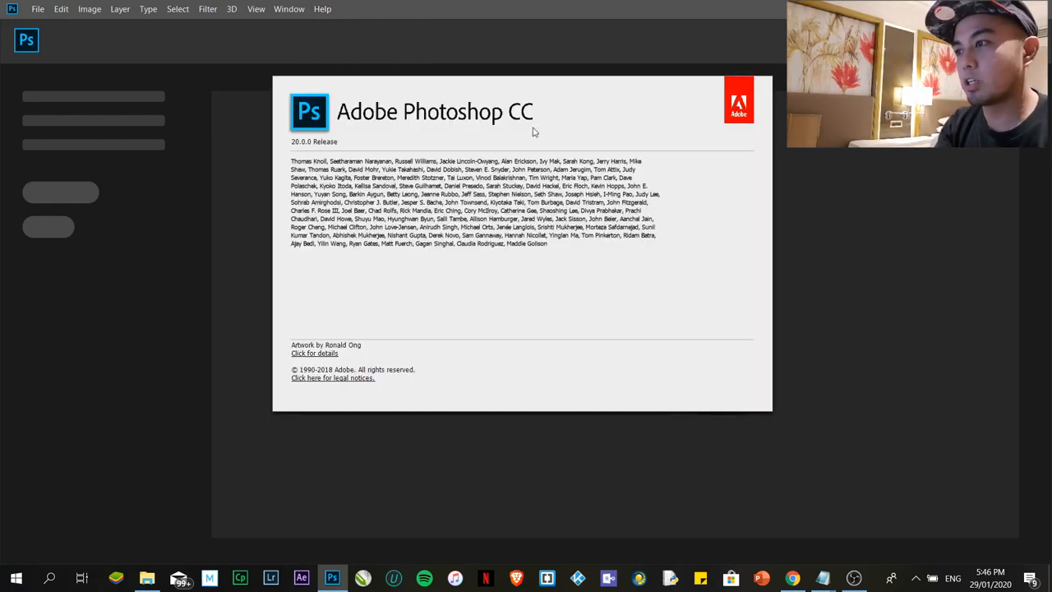
mouse_move(299, 148)
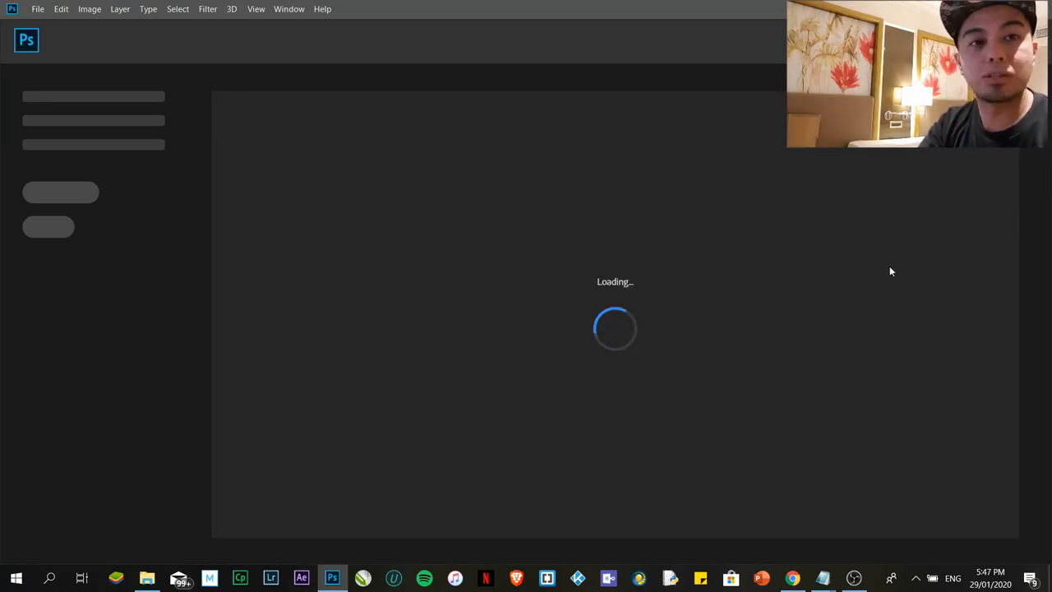
mouse_move(442, 181)
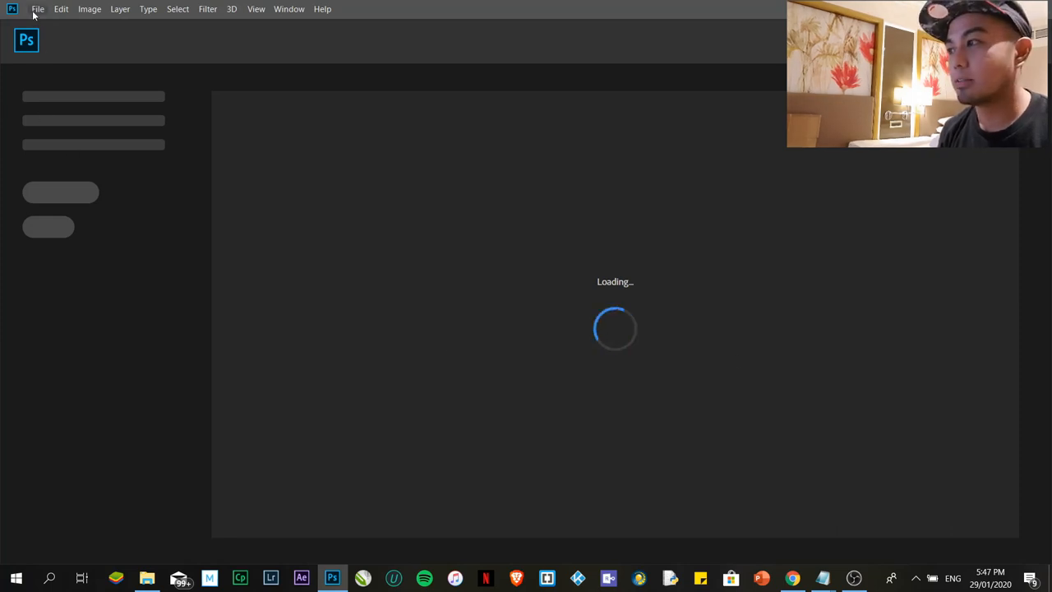
Step: Bring up the New Document dialog from the File menu
click(36, 10)
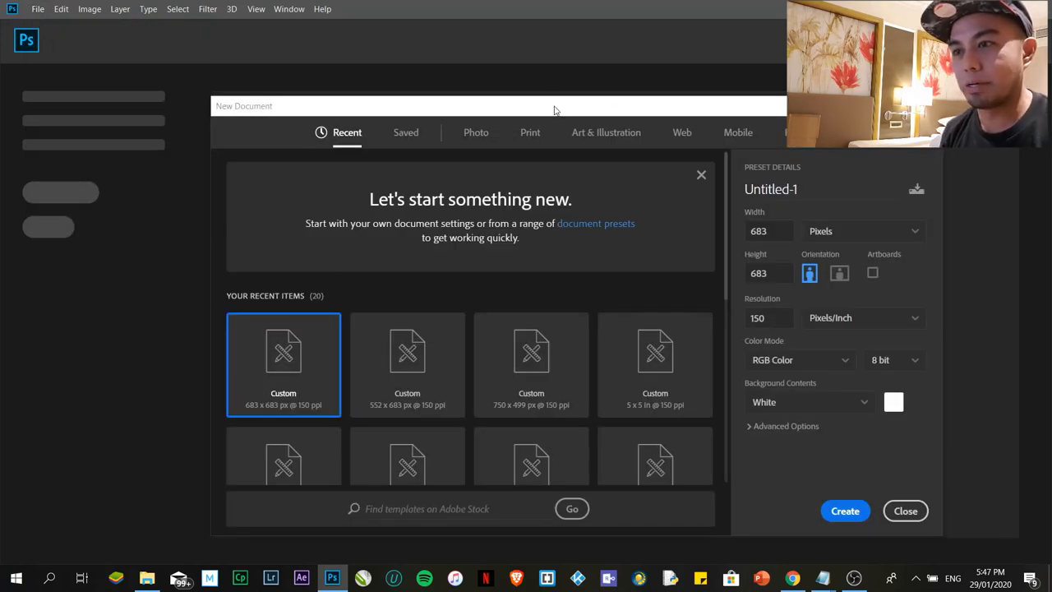
scroll(down, 3)
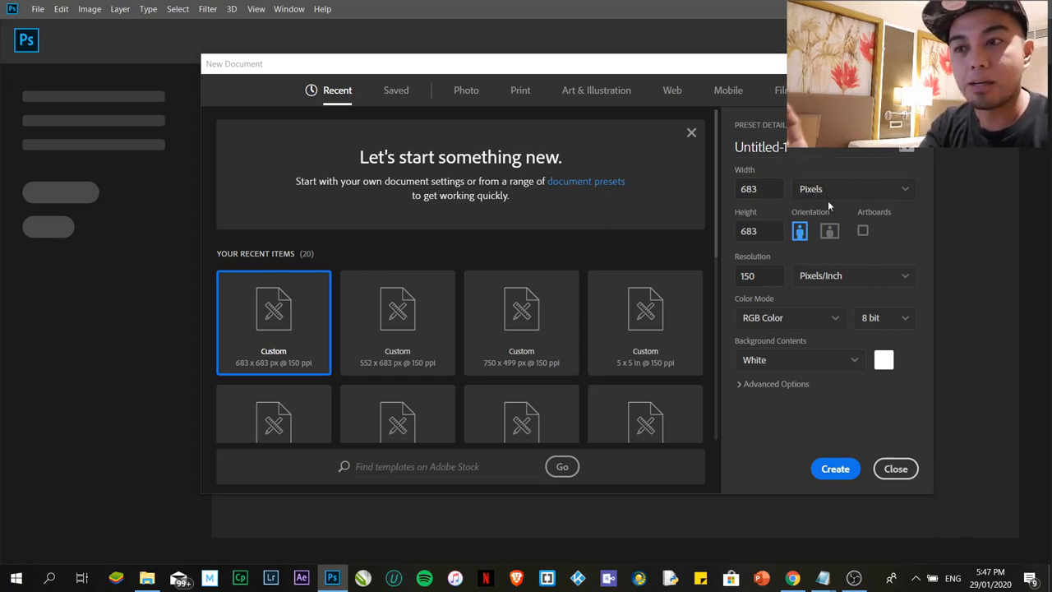
mouse_move(851, 199)
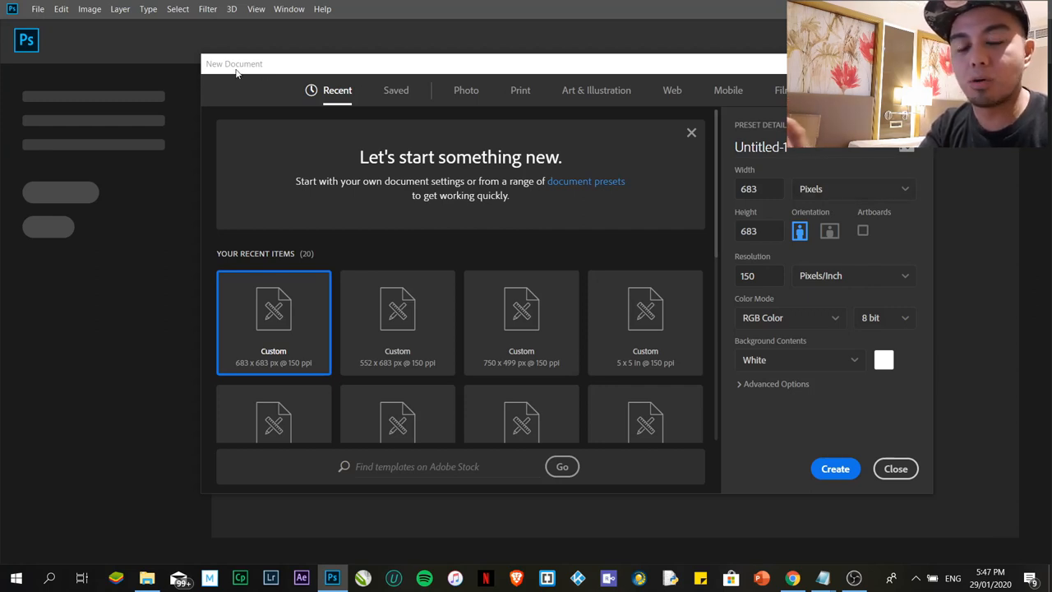
mouse_move(812, 171)
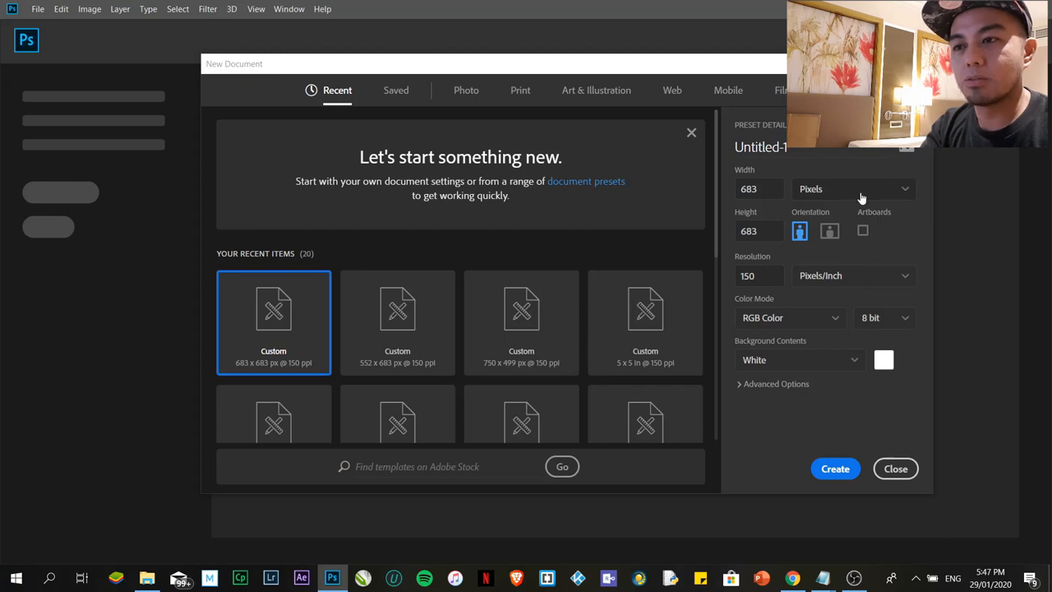
Step: Create the document at 11 inches wide by 8.5 inches high
click(855, 188)
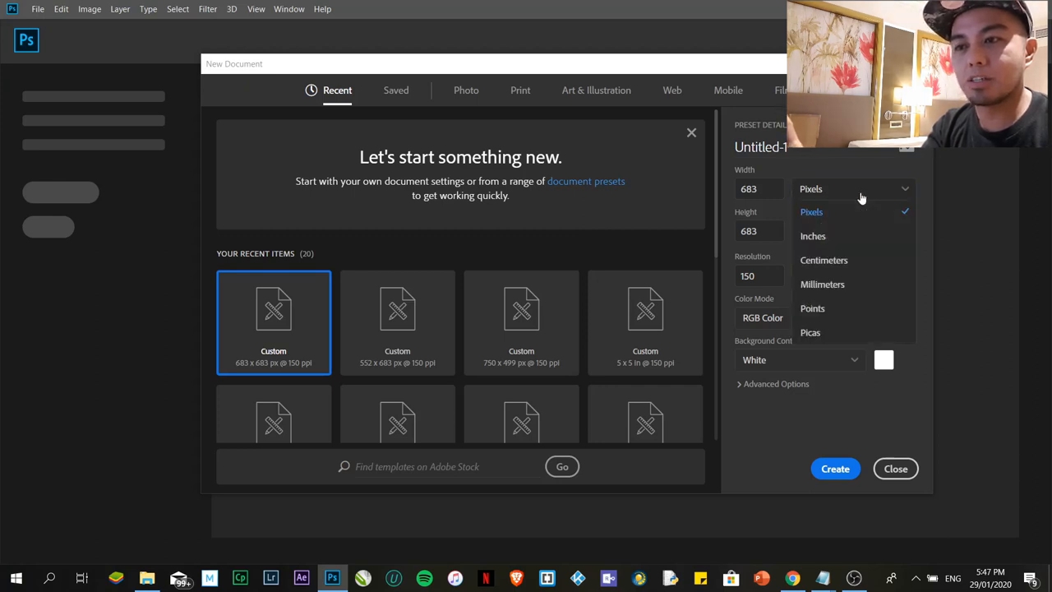
mouse_move(812, 237)
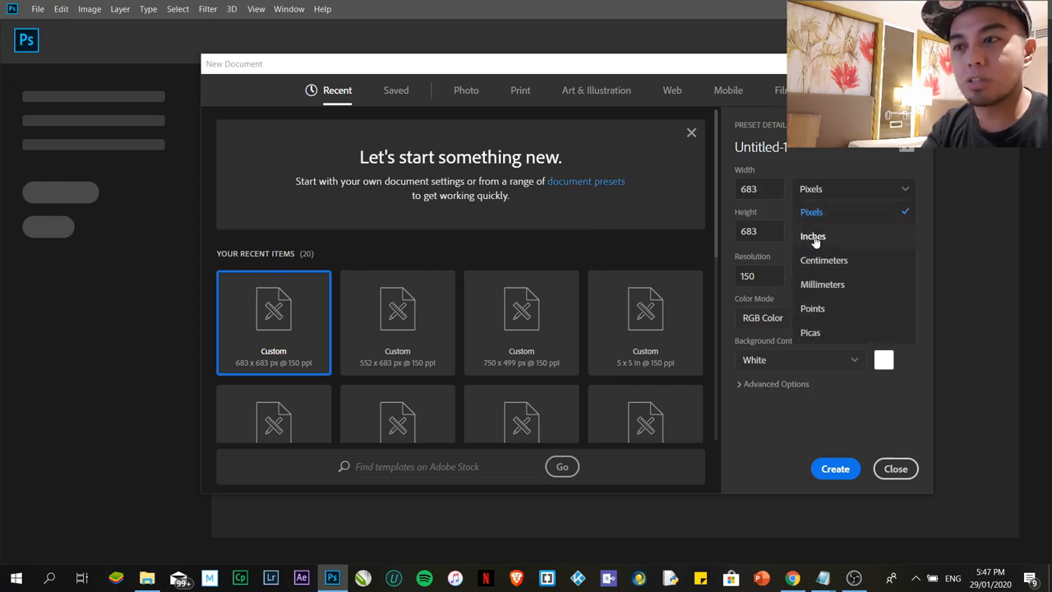
click(812, 237)
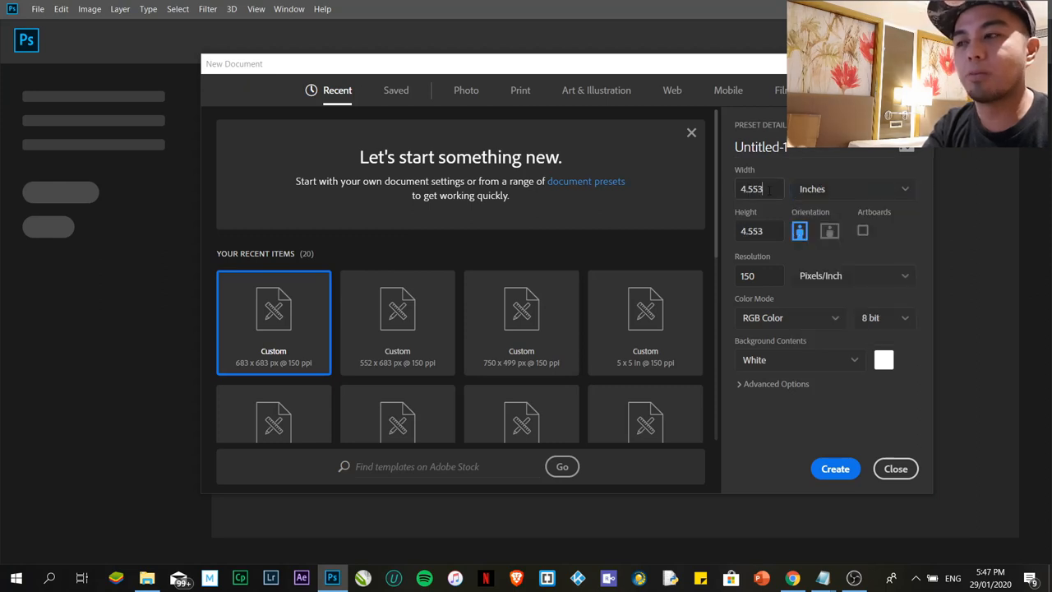
triple_click(751, 187)
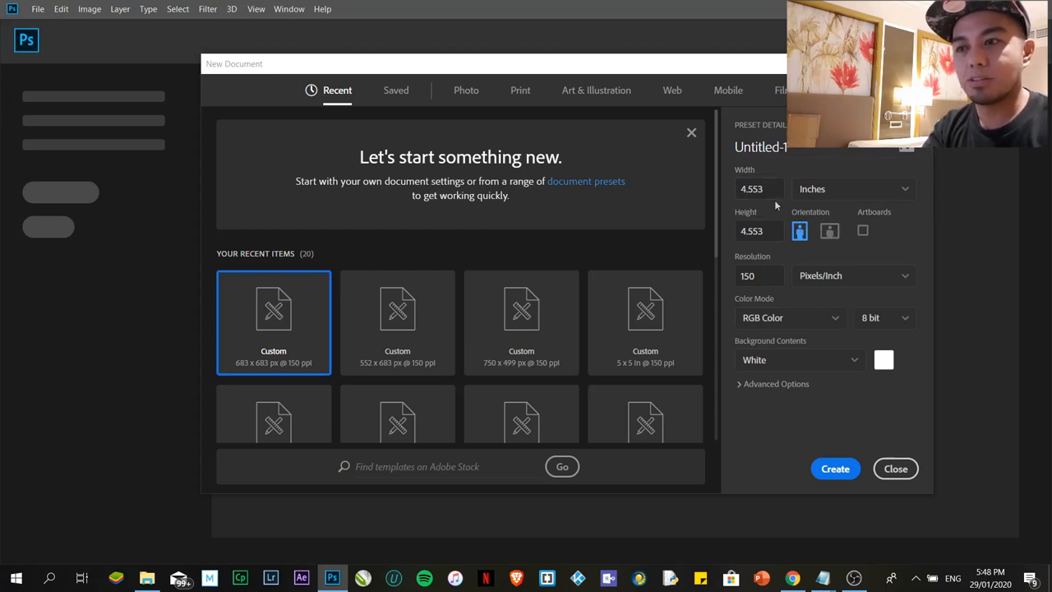
click(759, 187)
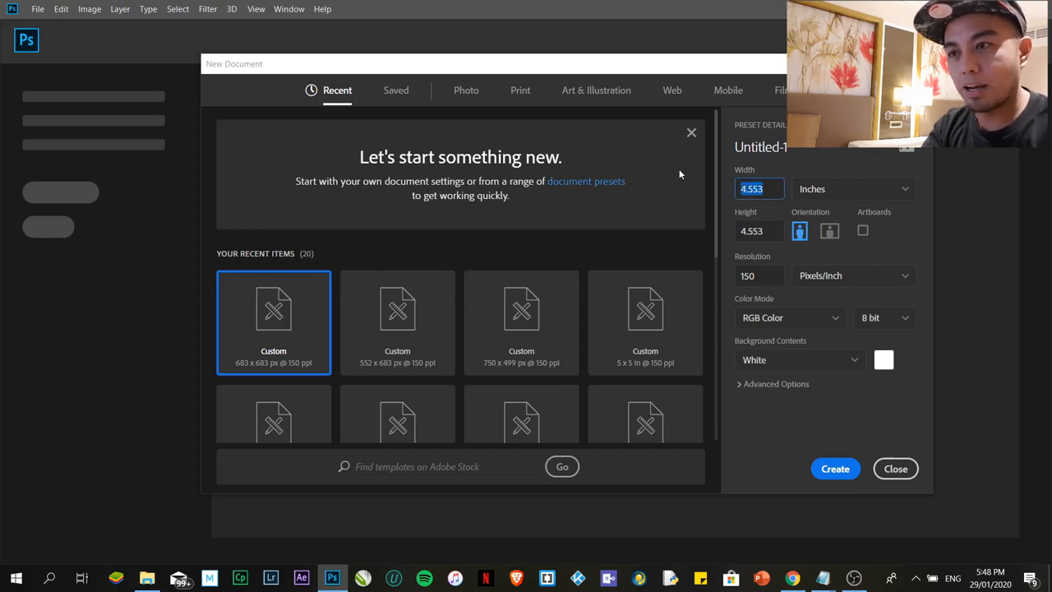
text(11)
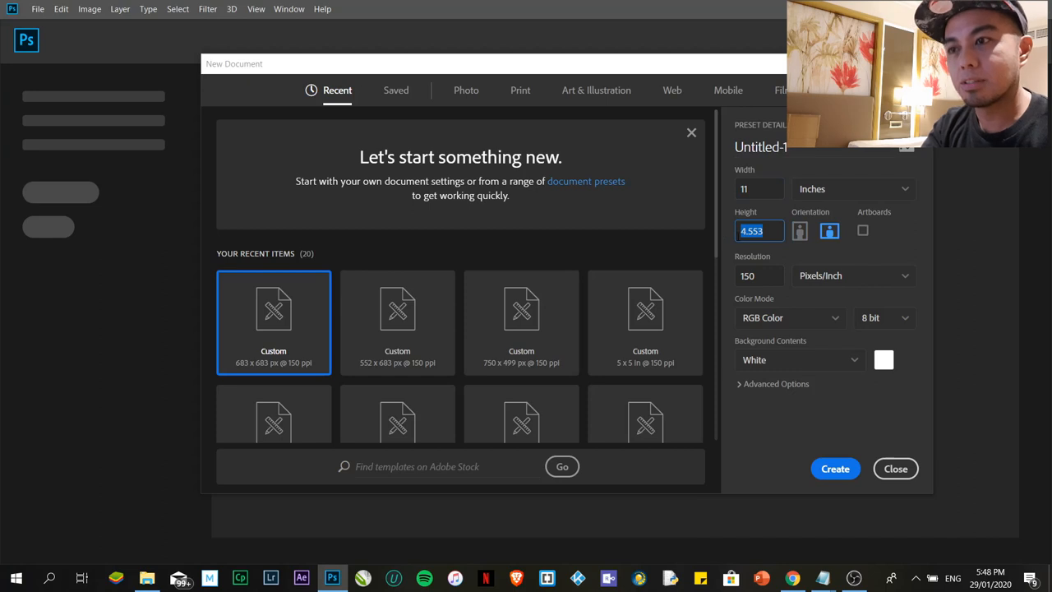
text(8.5)
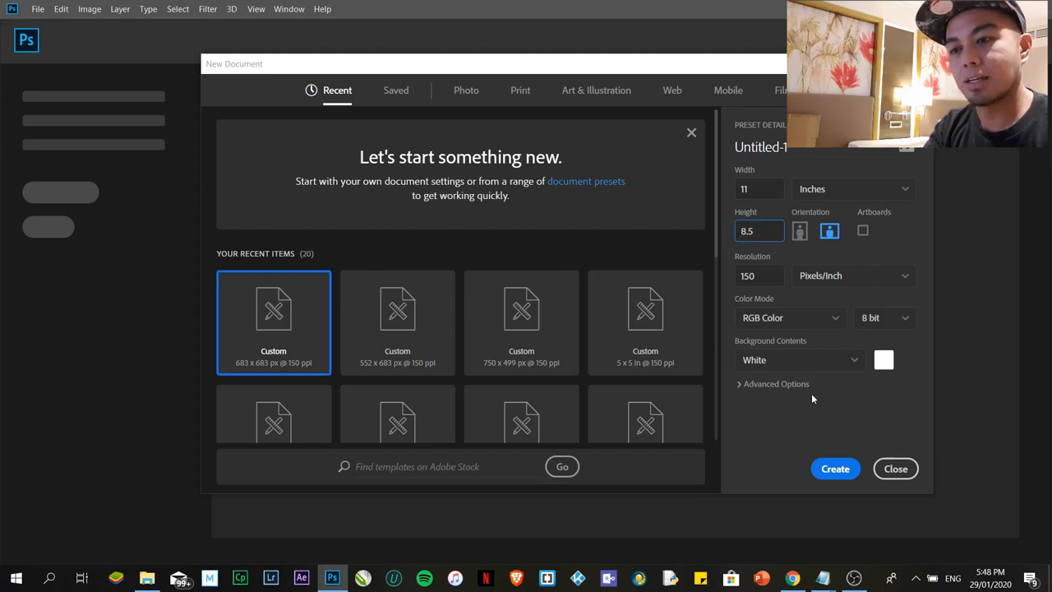
click(835, 468)
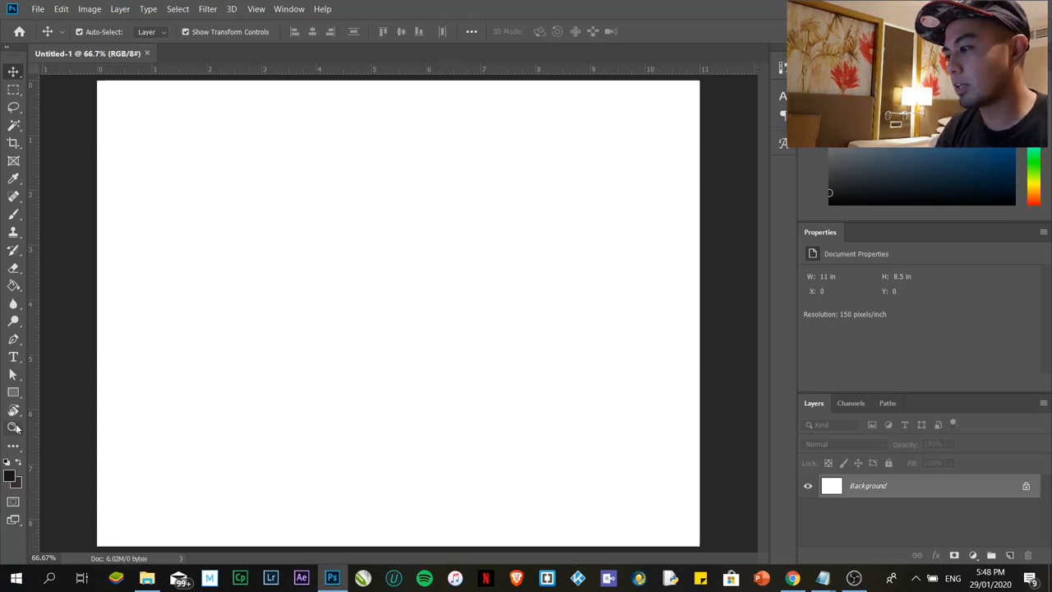
mouse_move(13, 427)
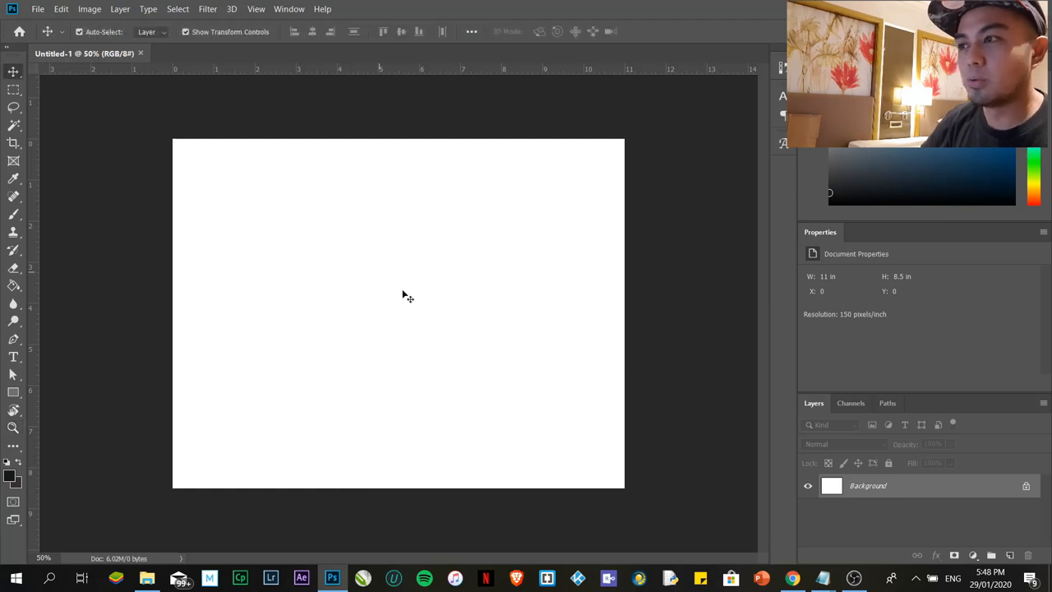
mouse_move(464, 293)
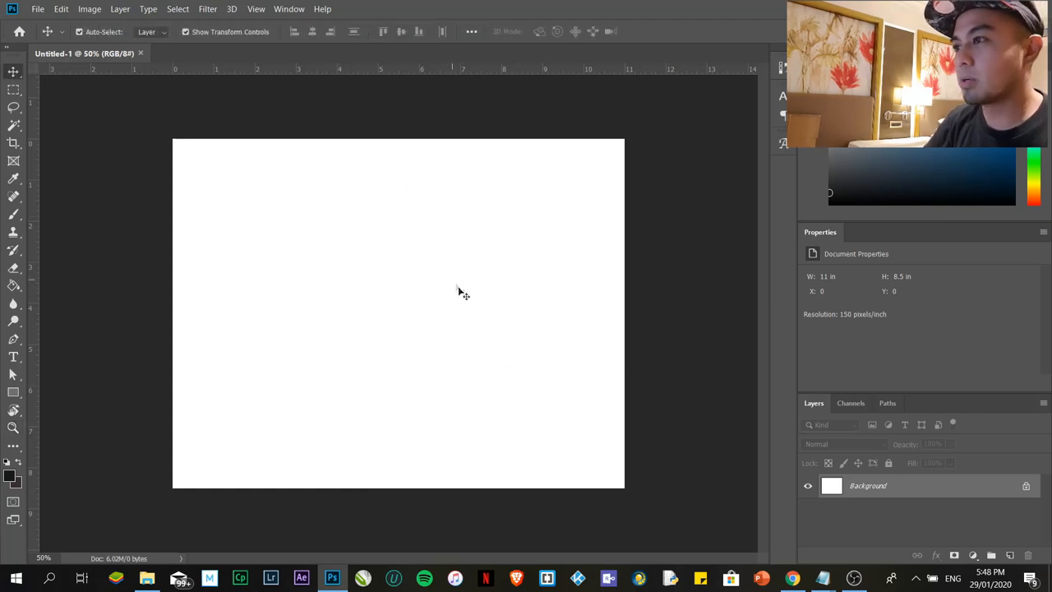
mouse_move(493, 194)
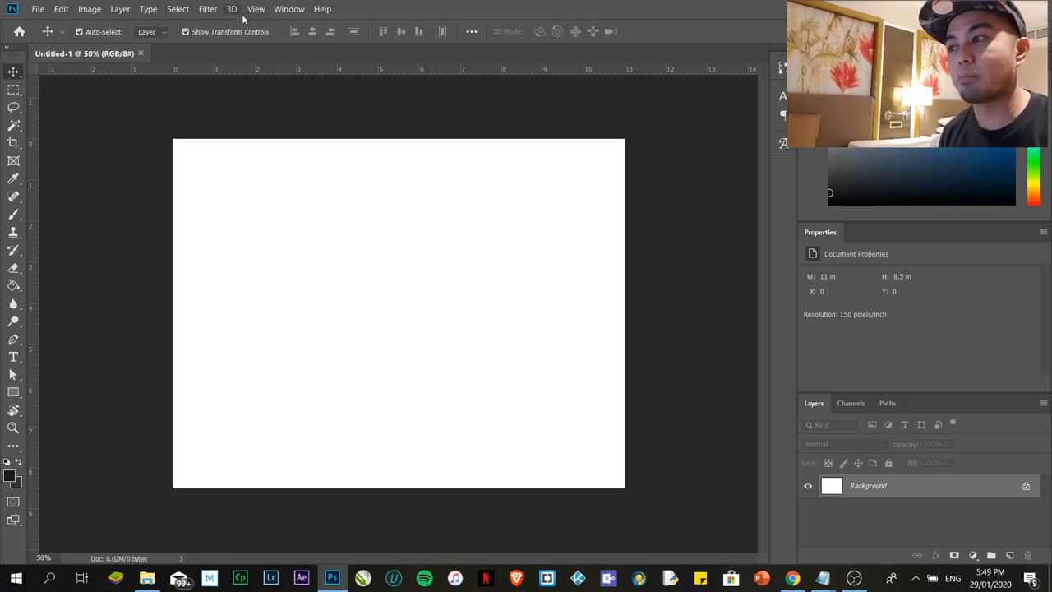
mouse_move(294, 15)
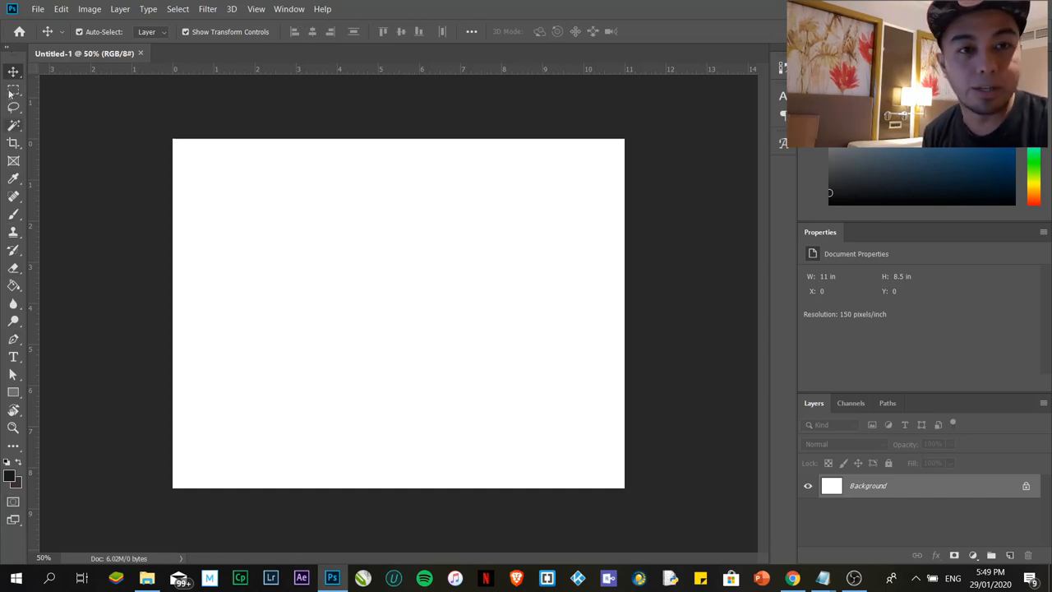
mouse_move(13, 92)
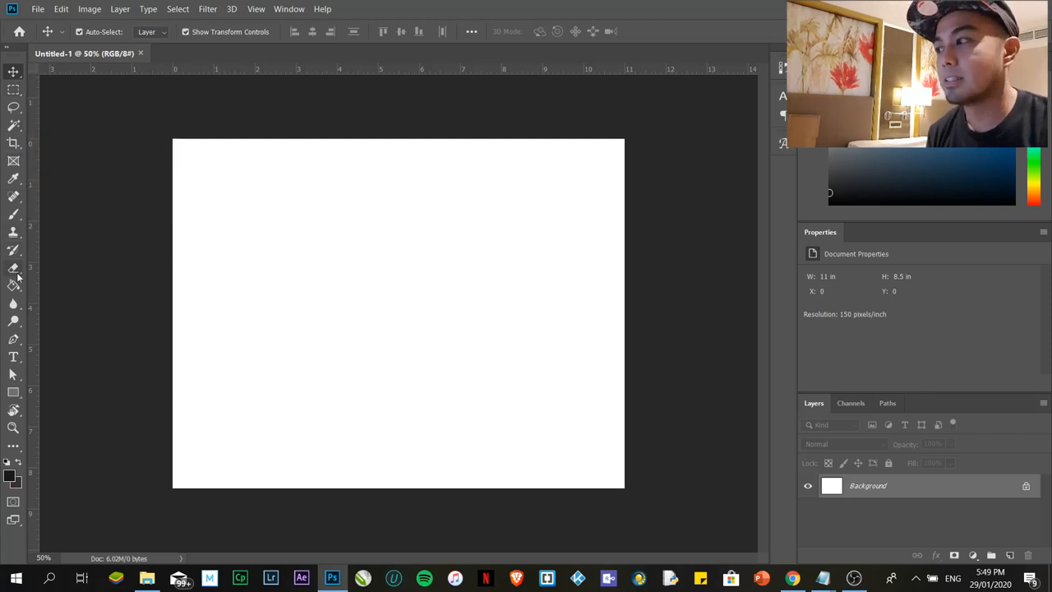
mouse_move(13, 107)
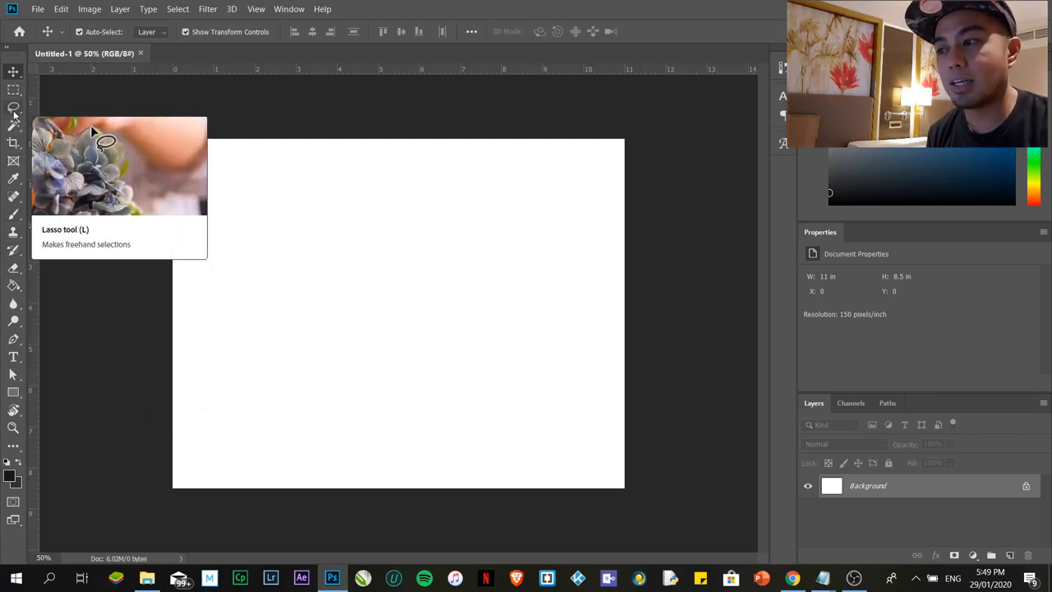
mouse_move(269, 327)
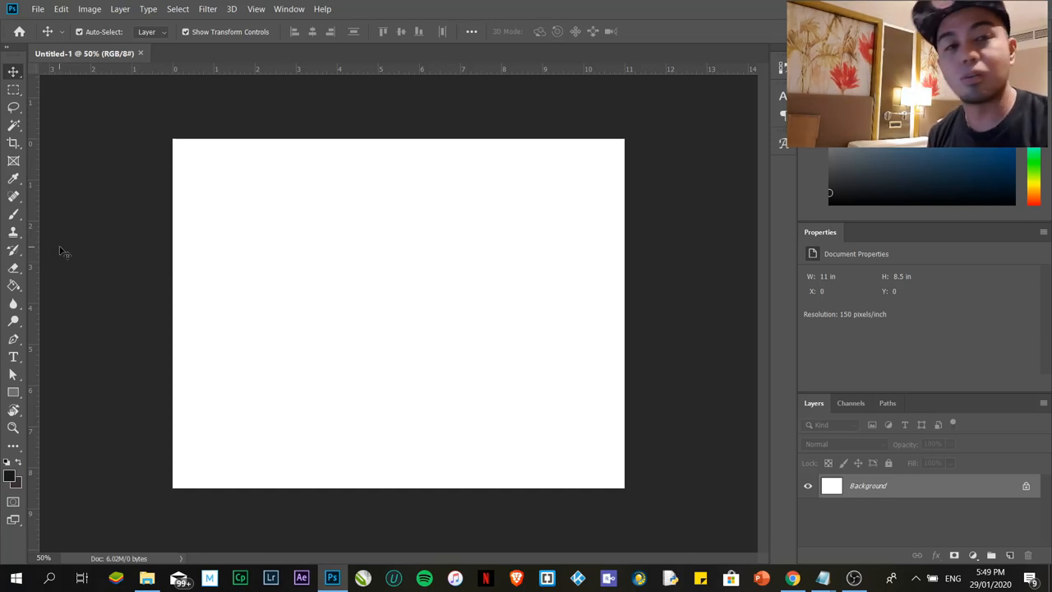
mouse_move(13, 69)
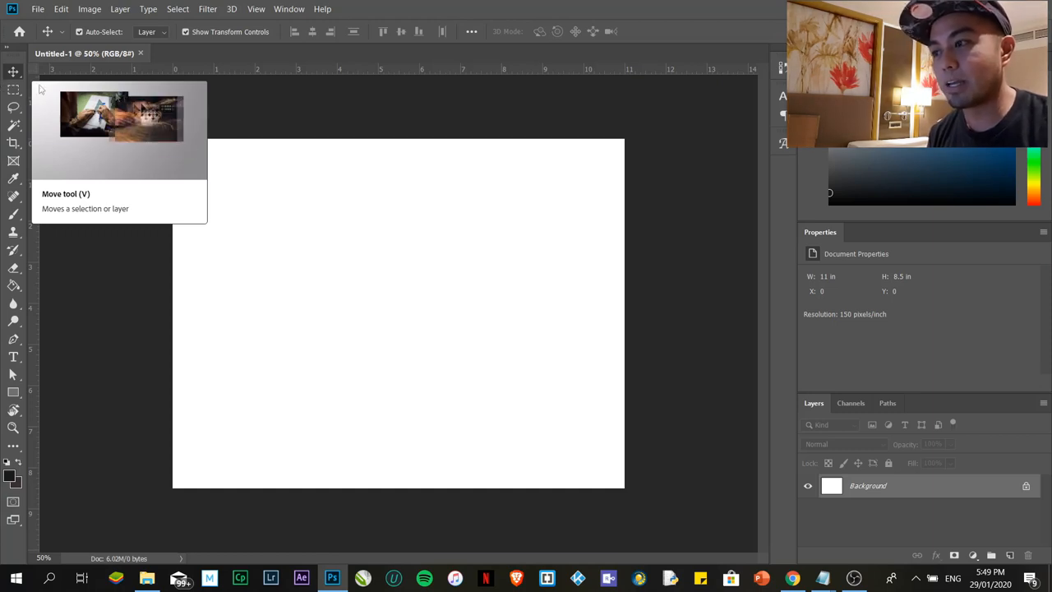
mouse_move(359, 231)
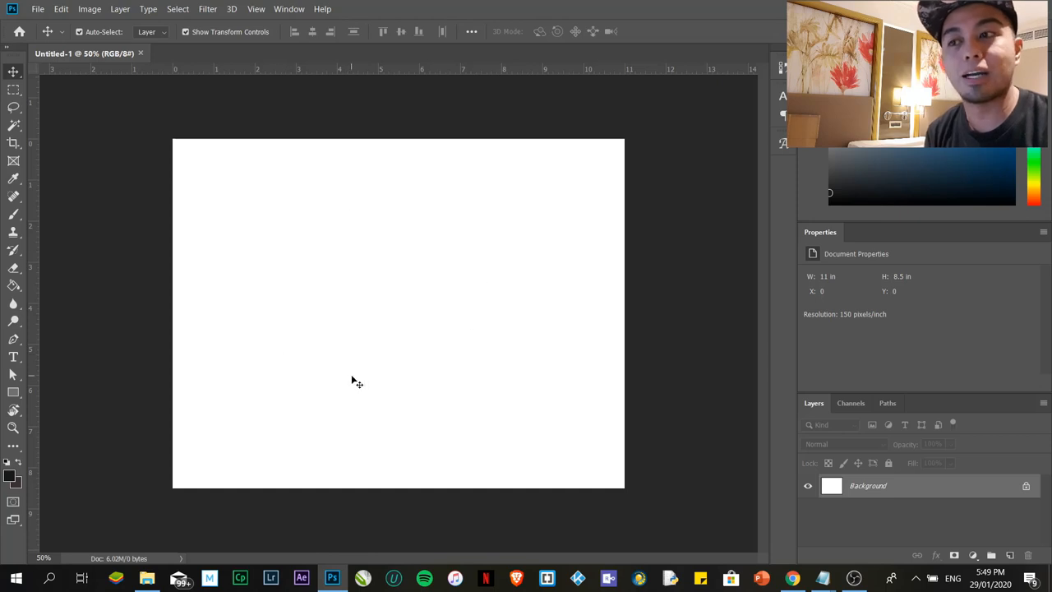
mouse_move(378, 364)
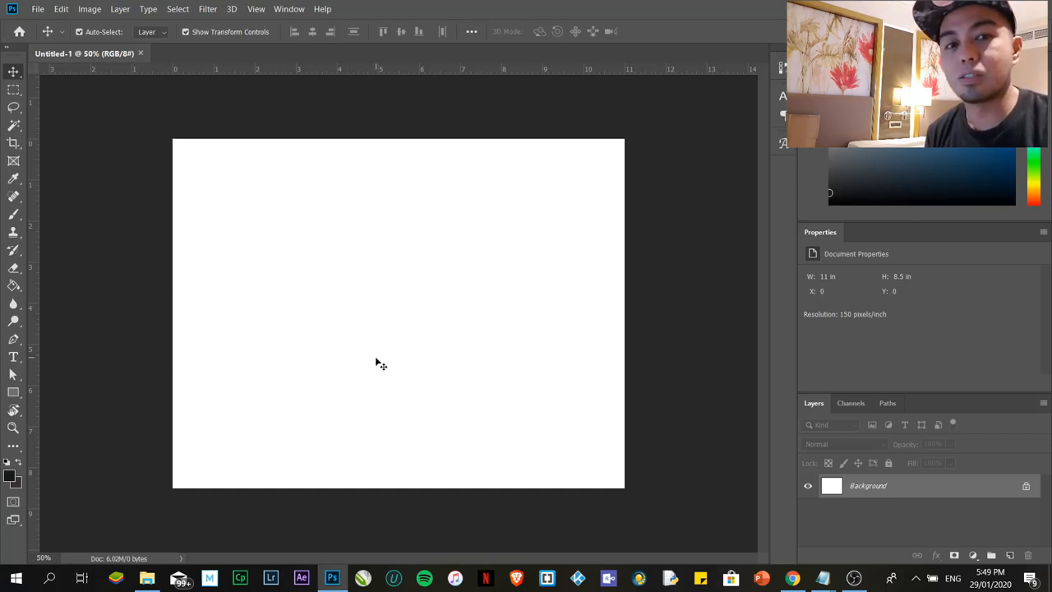
mouse_move(634, 345)
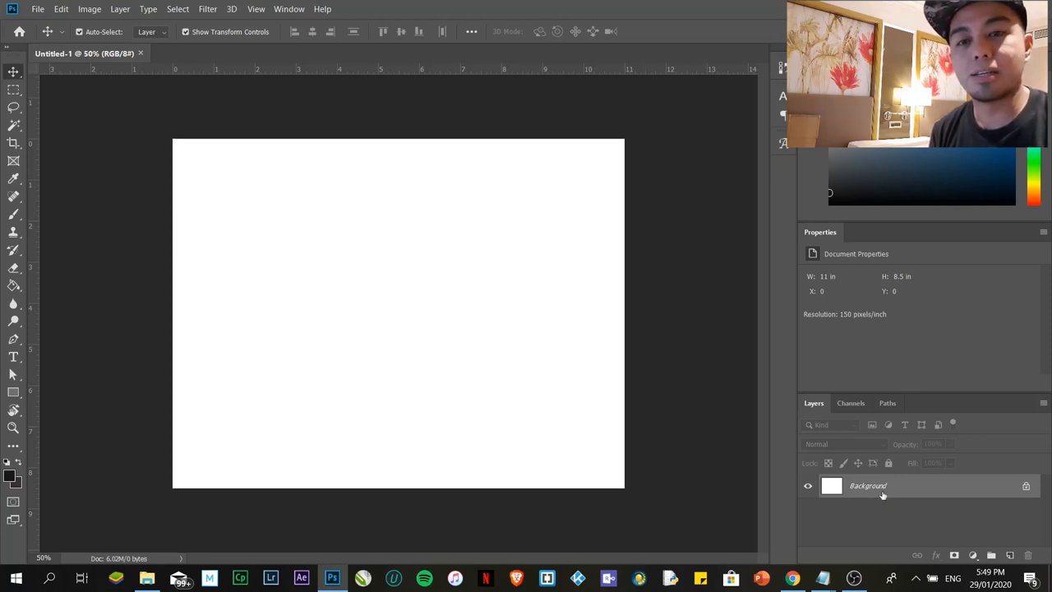
mouse_move(996, 497)
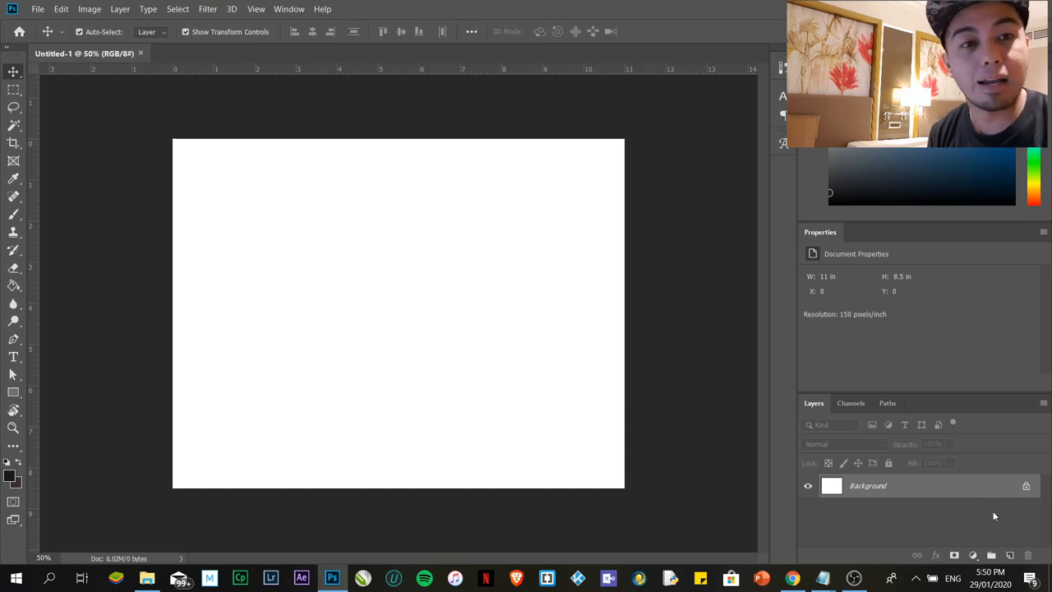
mouse_move(362, 332)
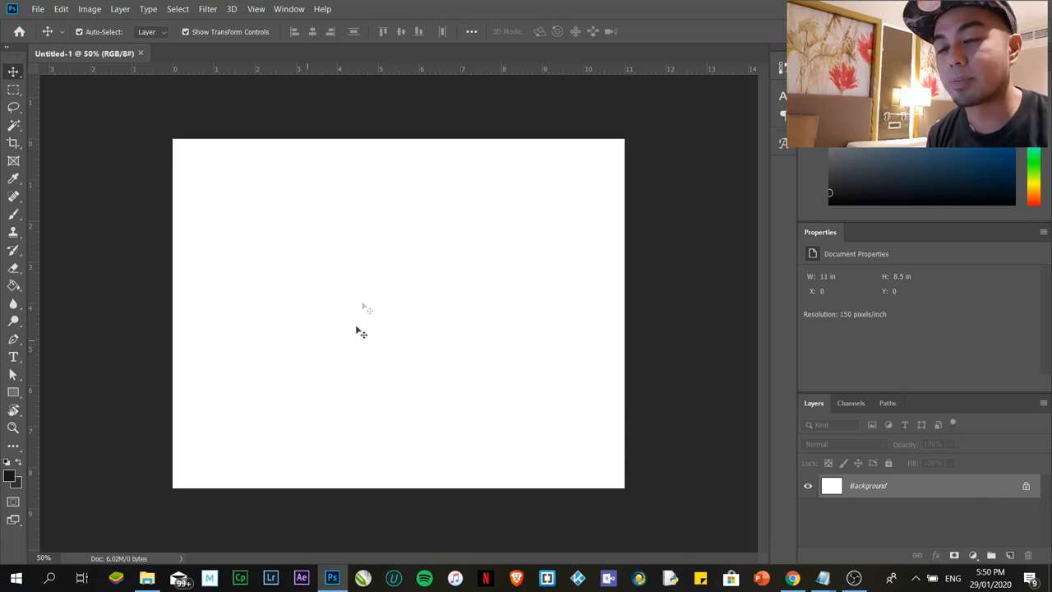
mouse_move(319, 296)
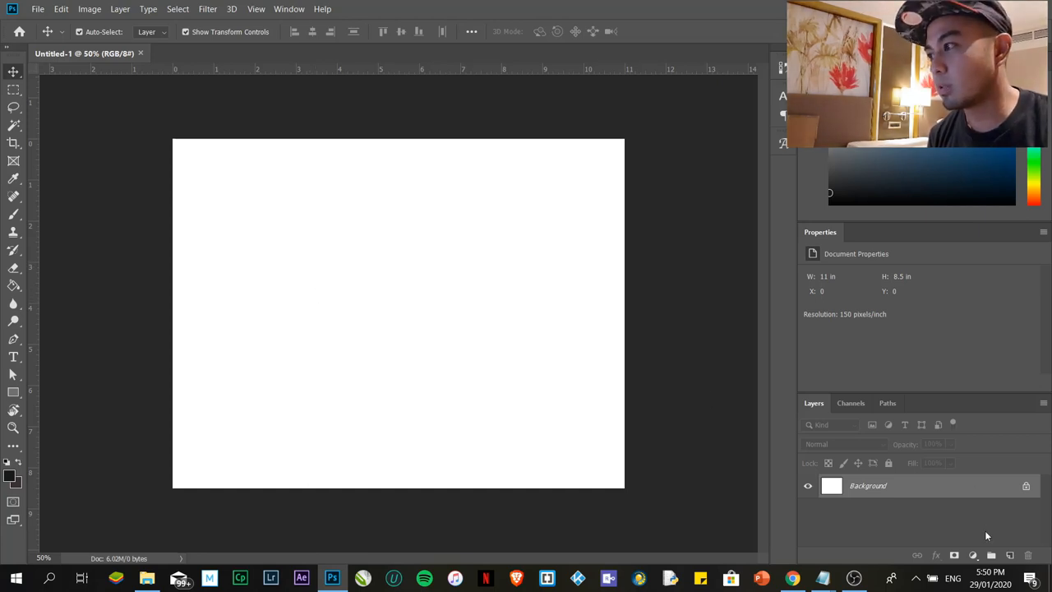
mouse_move(357, 286)
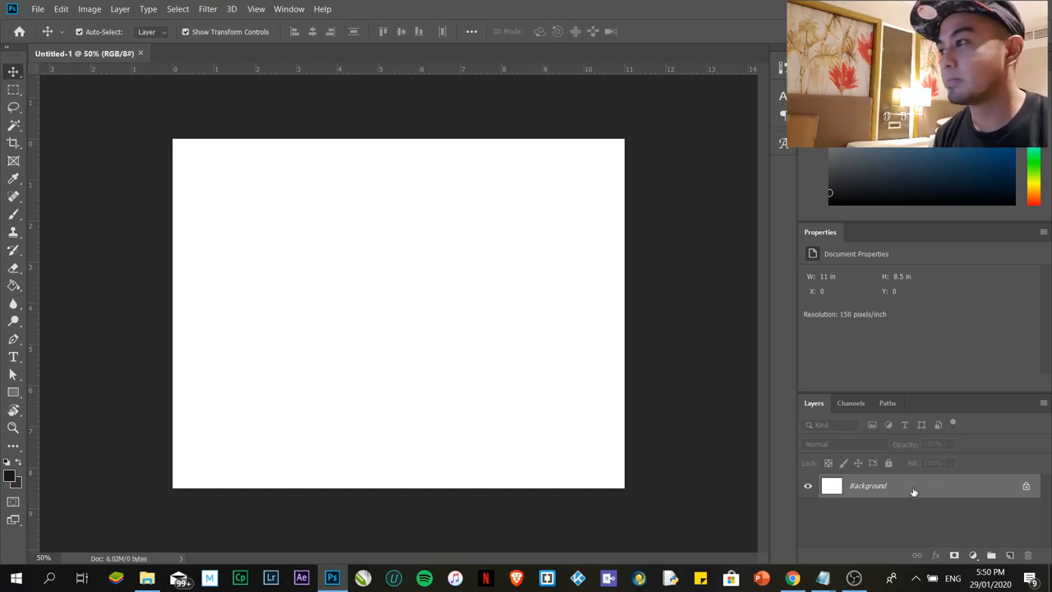
mouse_move(493, 339)
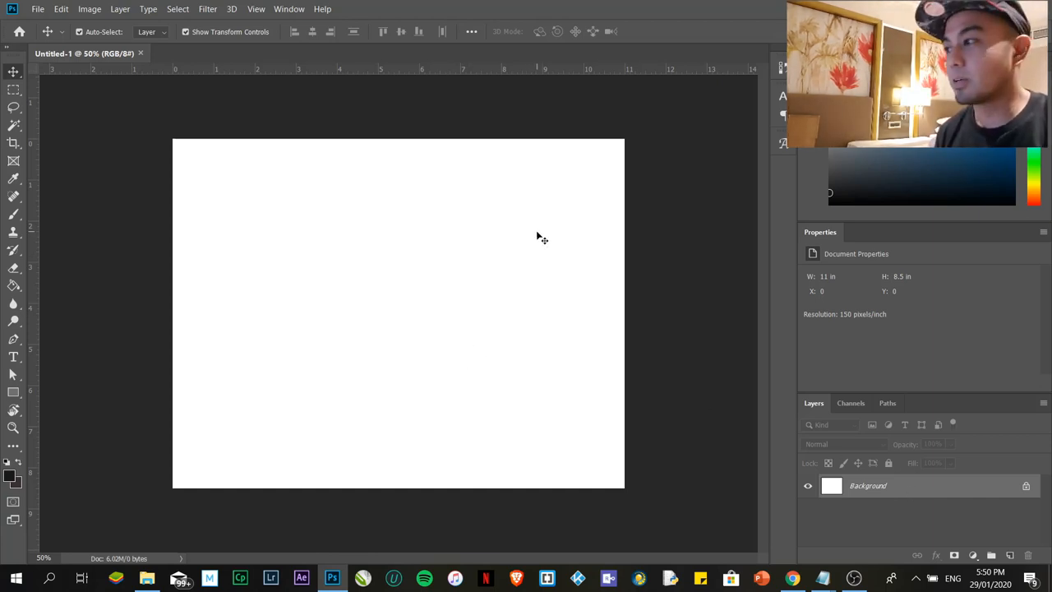
mouse_move(86, 107)
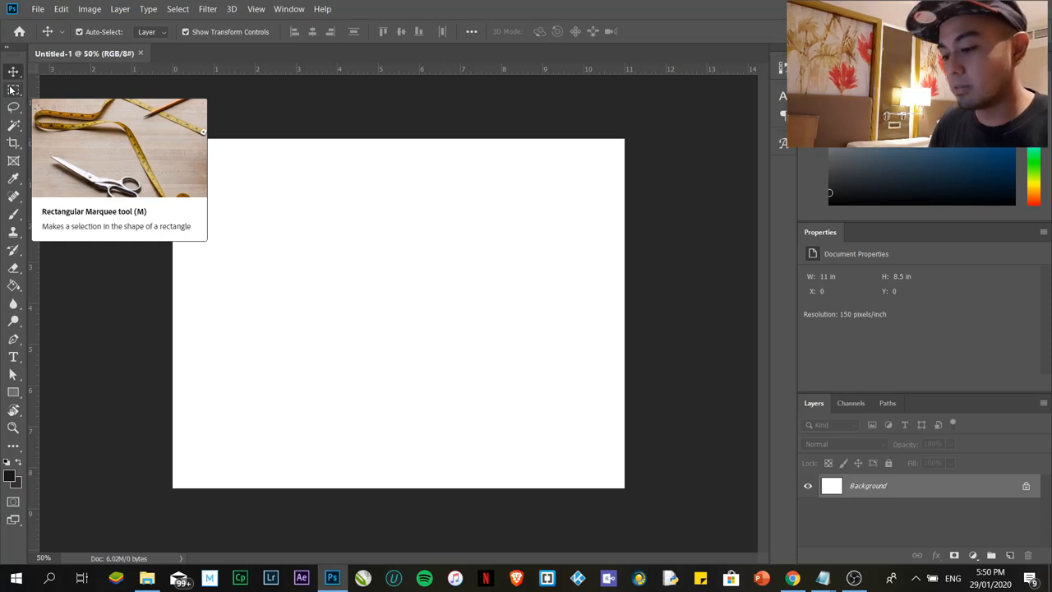
mouse_move(319, 115)
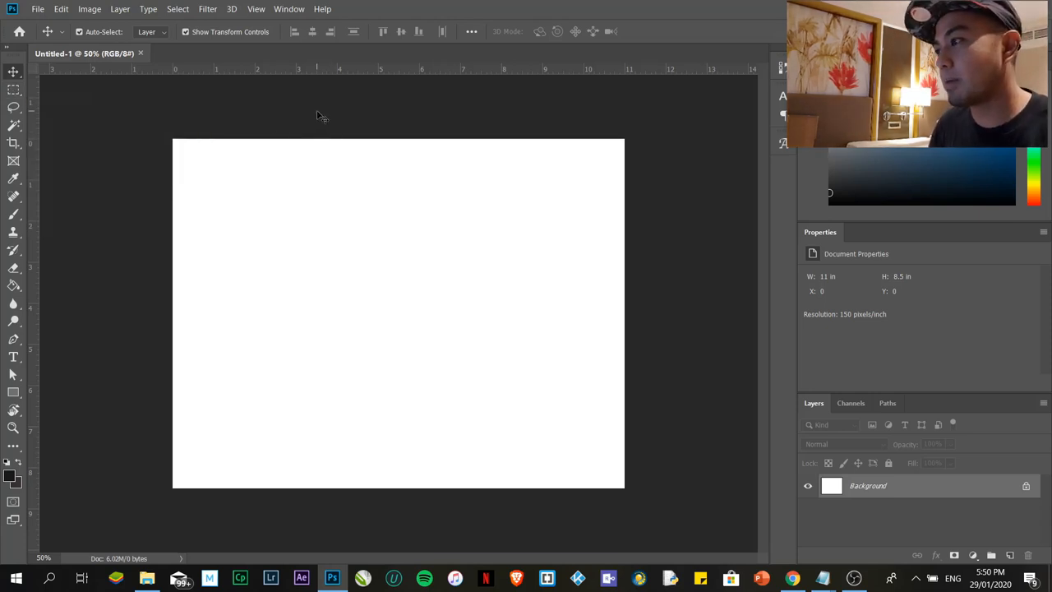
Step: Make the Rectangular Marquee tool active
click(13, 88)
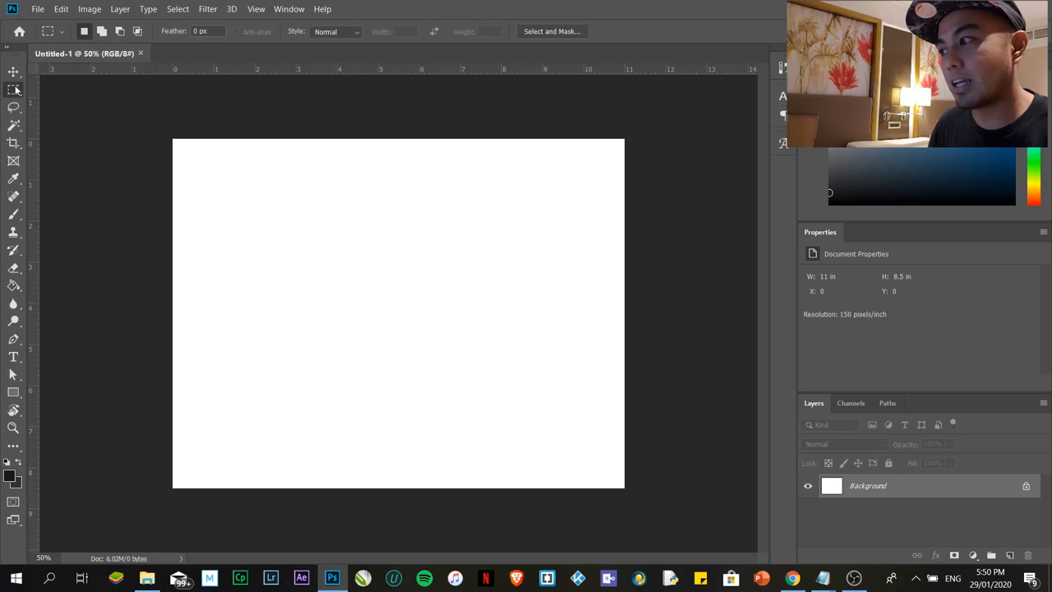
mouse_move(13, 88)
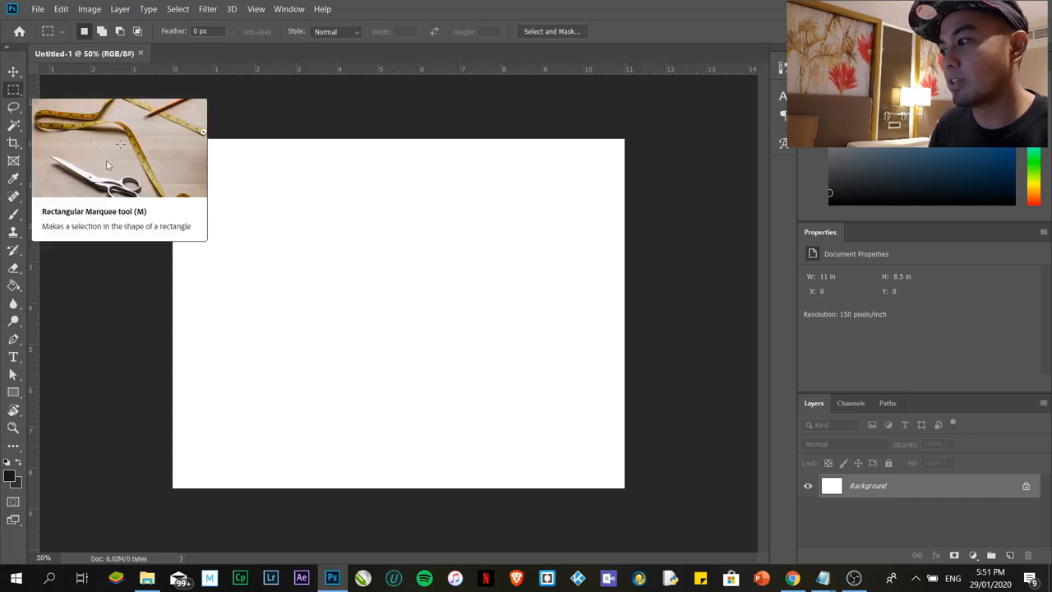
mouse_move(13, 286)
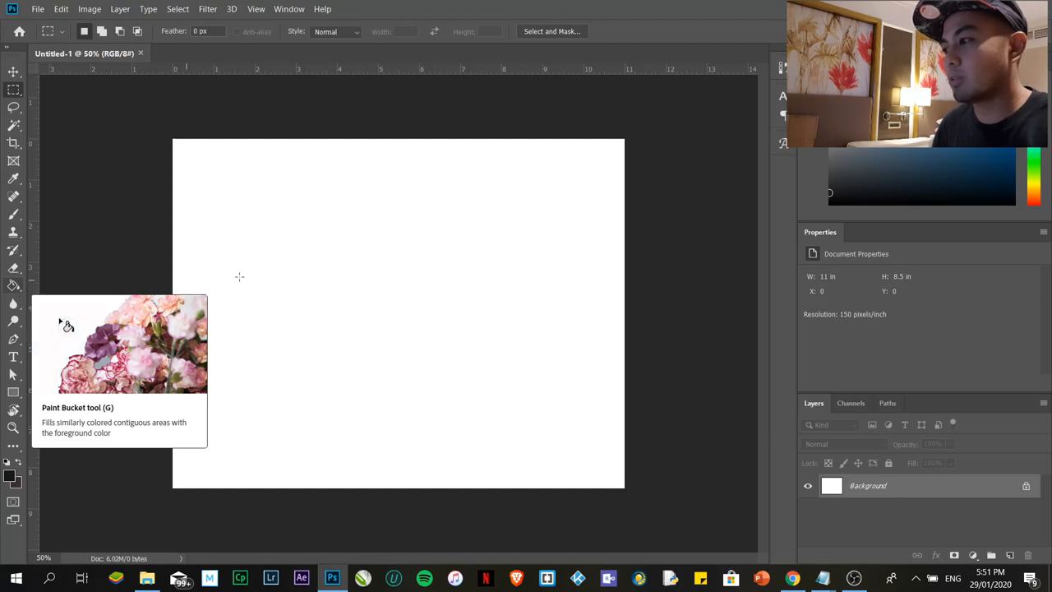
Step: Activate the Paint Bucket tool, then bring up the Save As dialog
click(13, 286)
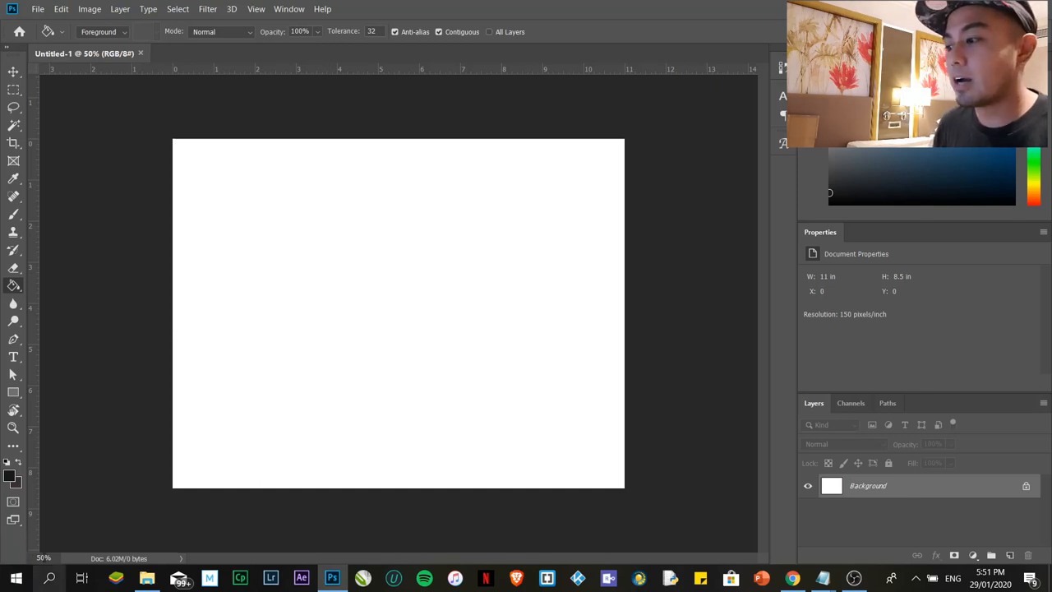
mouse_move(292, 351)
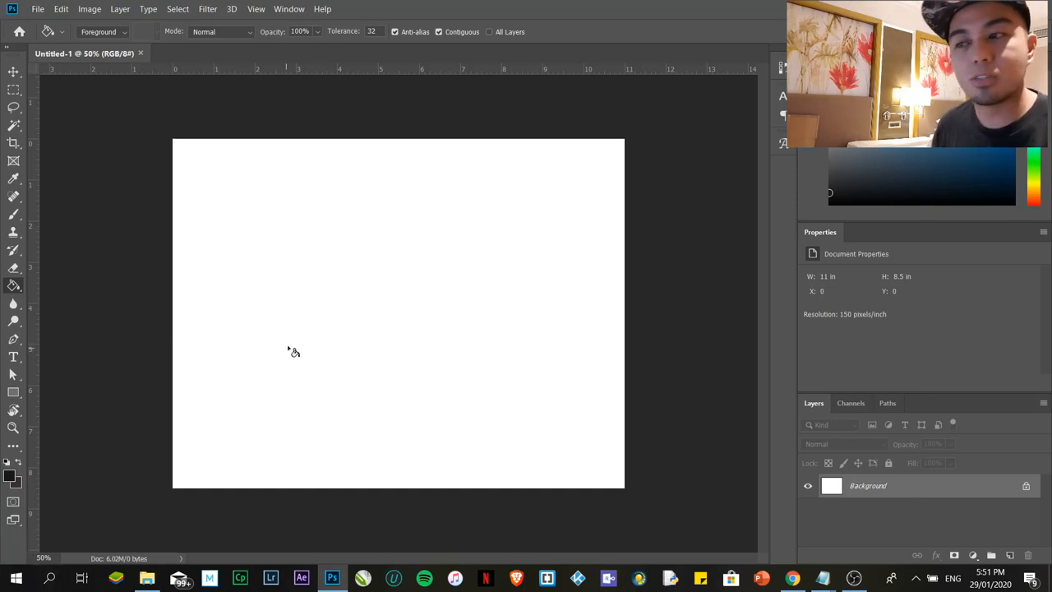
mouse_move(421, 190)
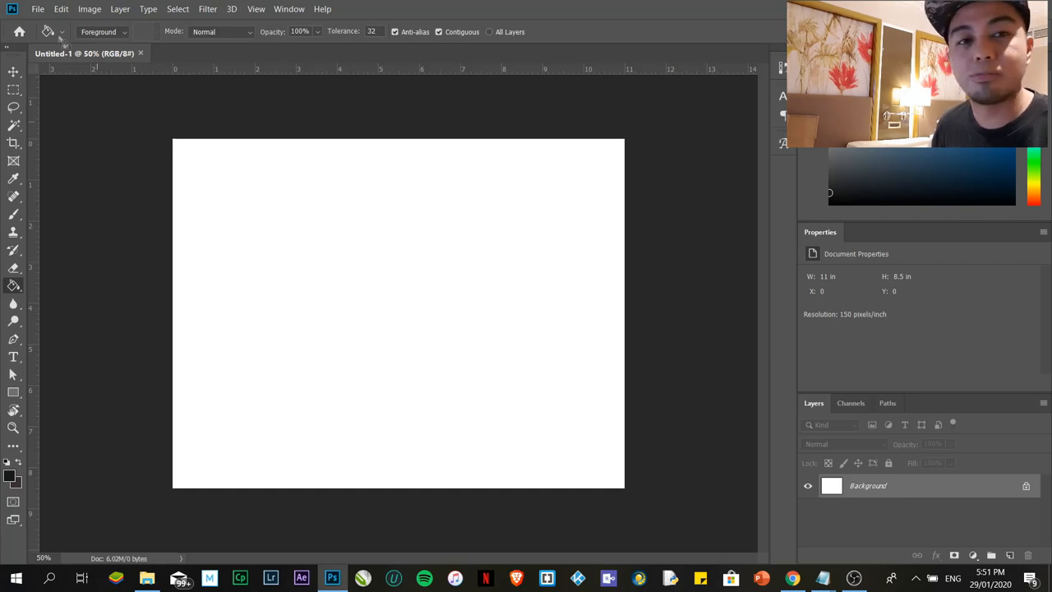
click(36, 10)
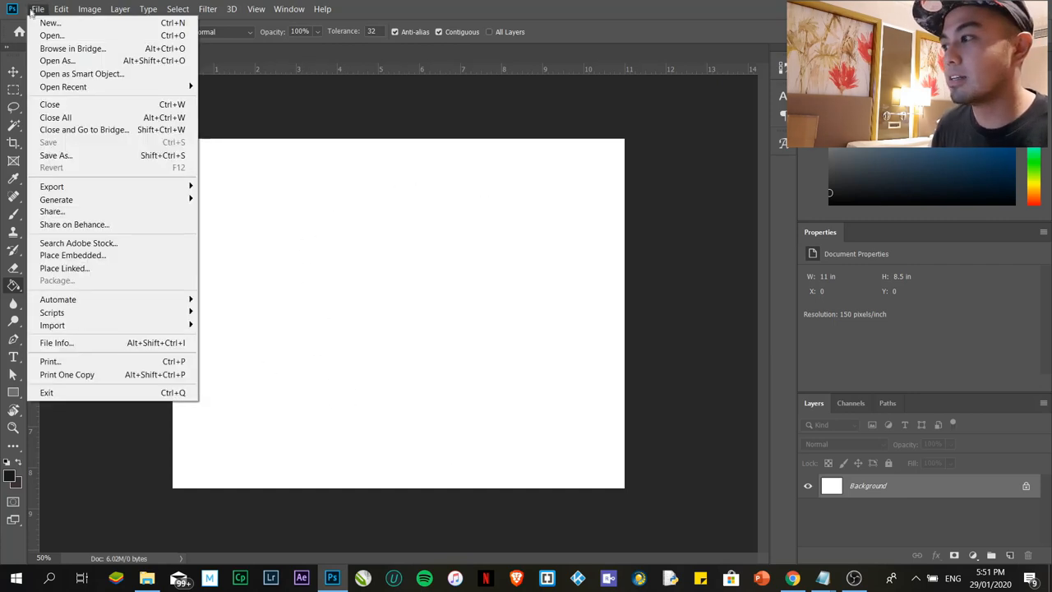
click(78, 158)
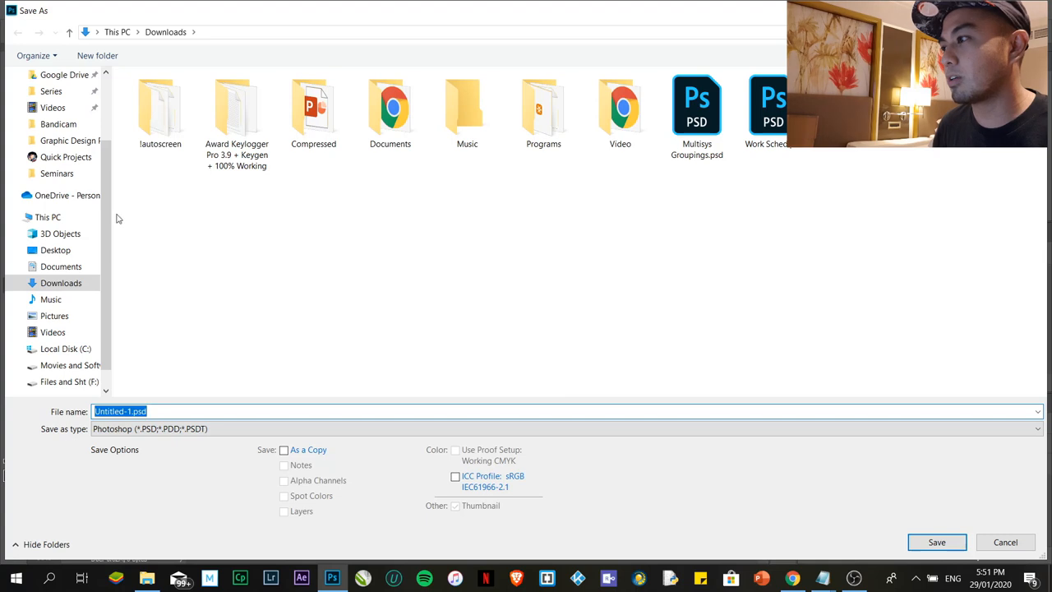
Step: Save the document to the Desktop as Project 1.psd in Photoshop format
click(56, 102)
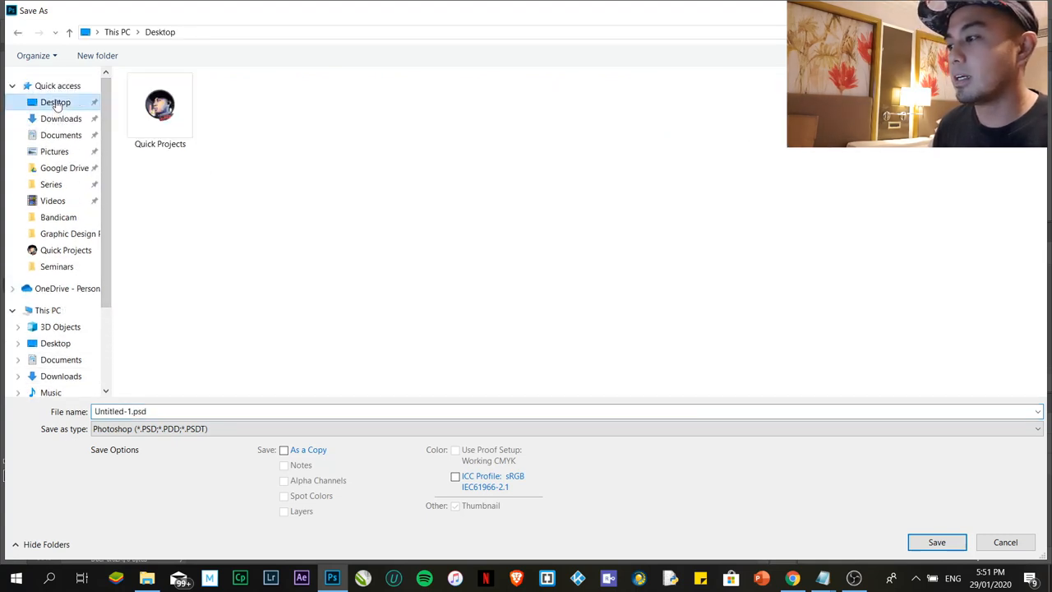
click(120, 411)
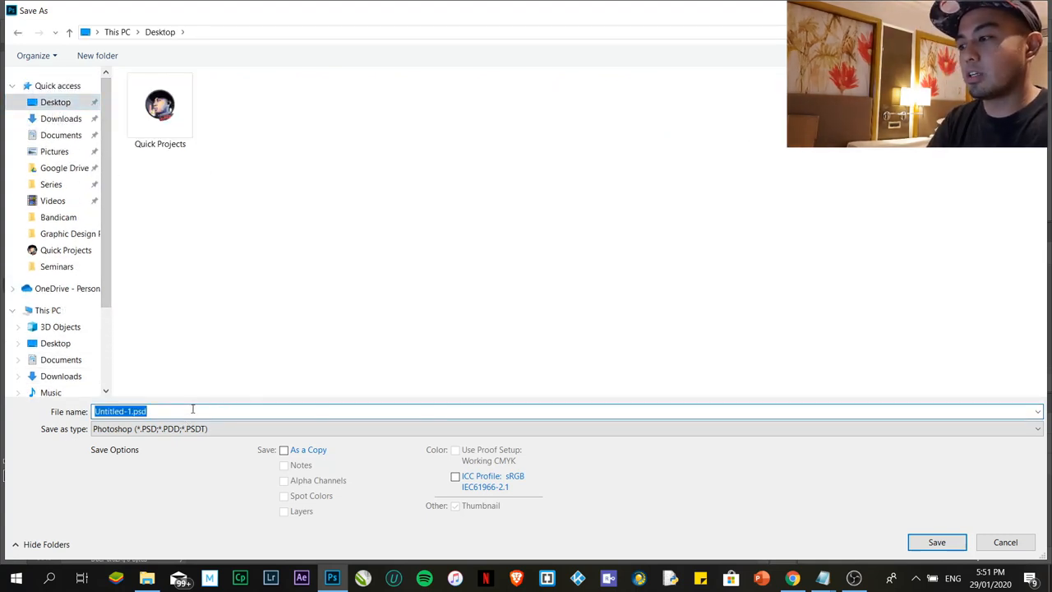
text(Project 1)
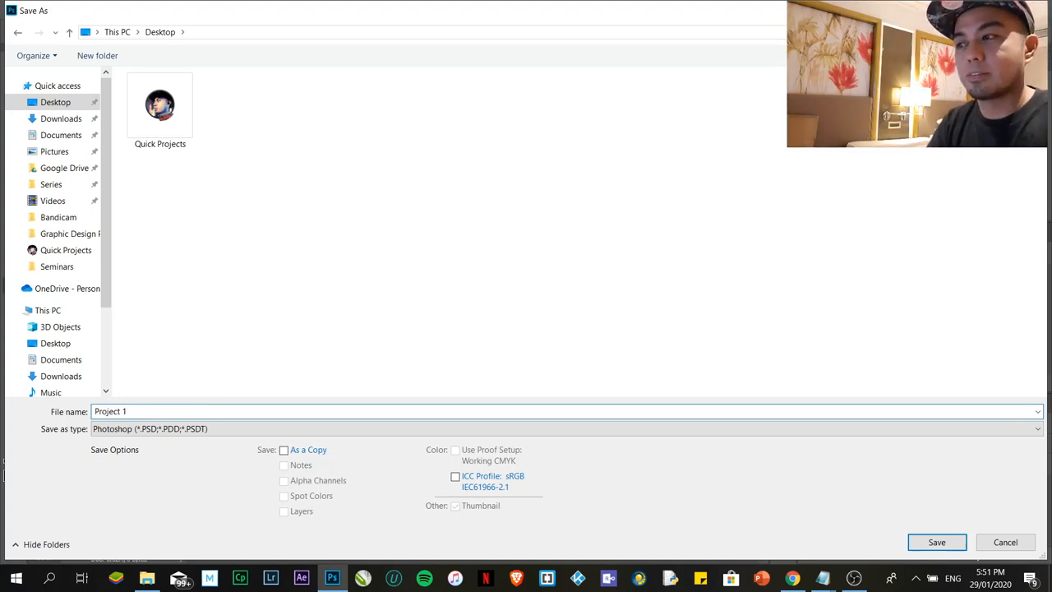
click(937, 542)
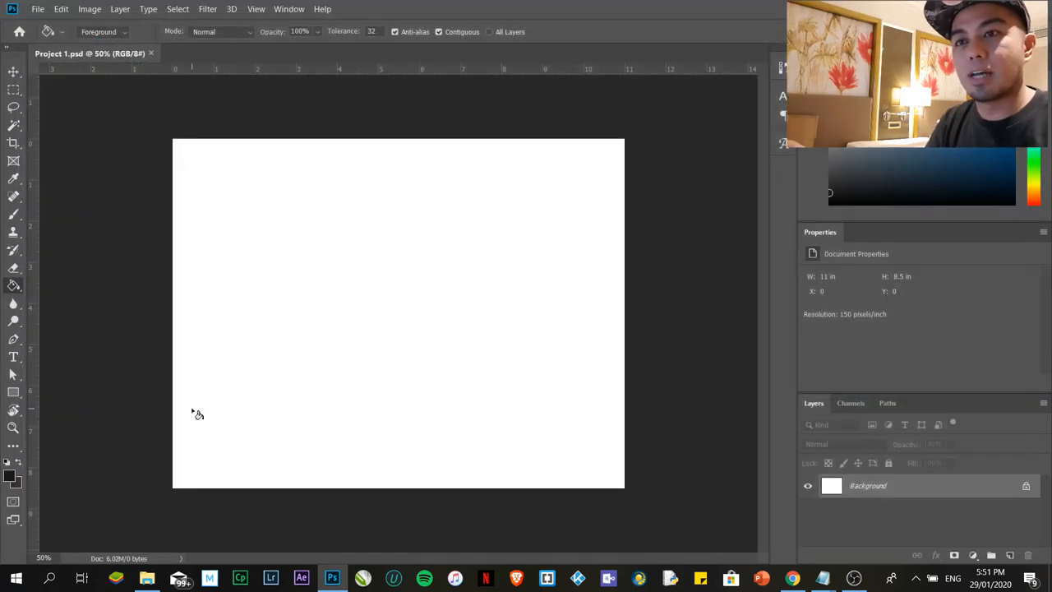